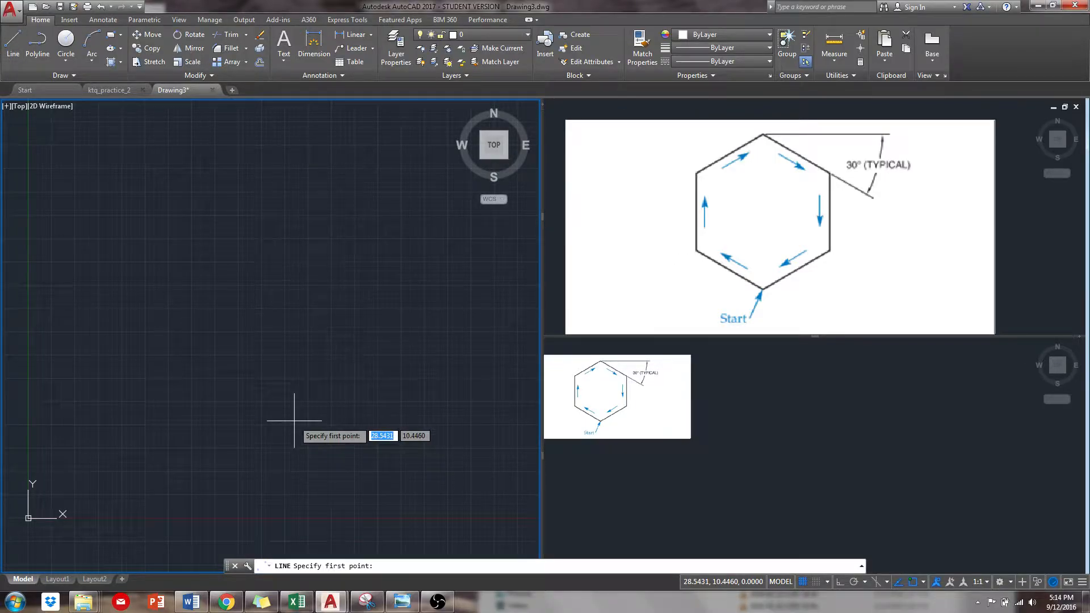
mouse_move(252, 436)
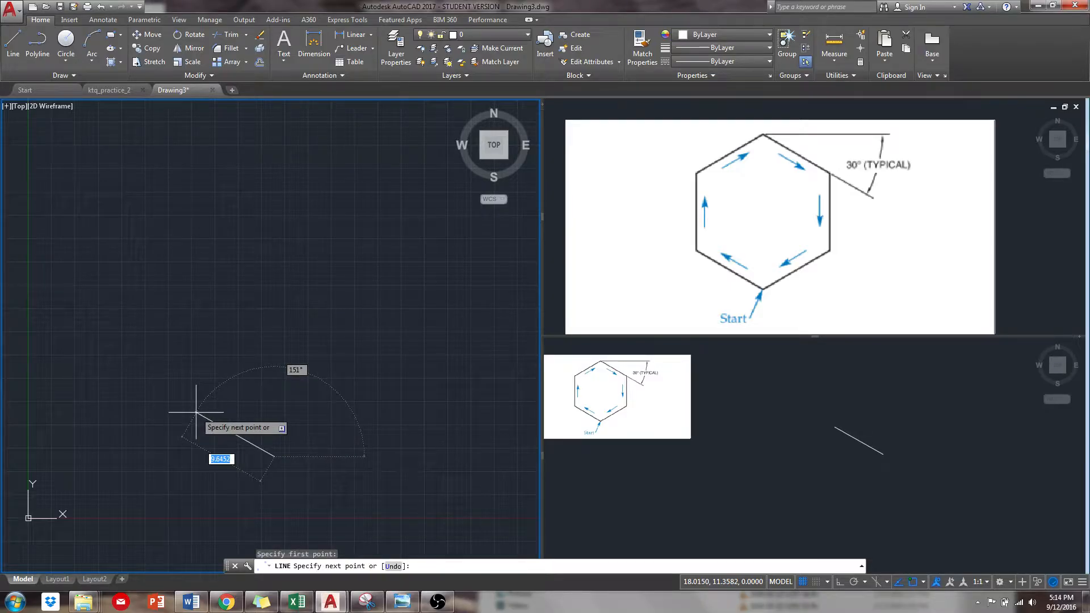
type("10")
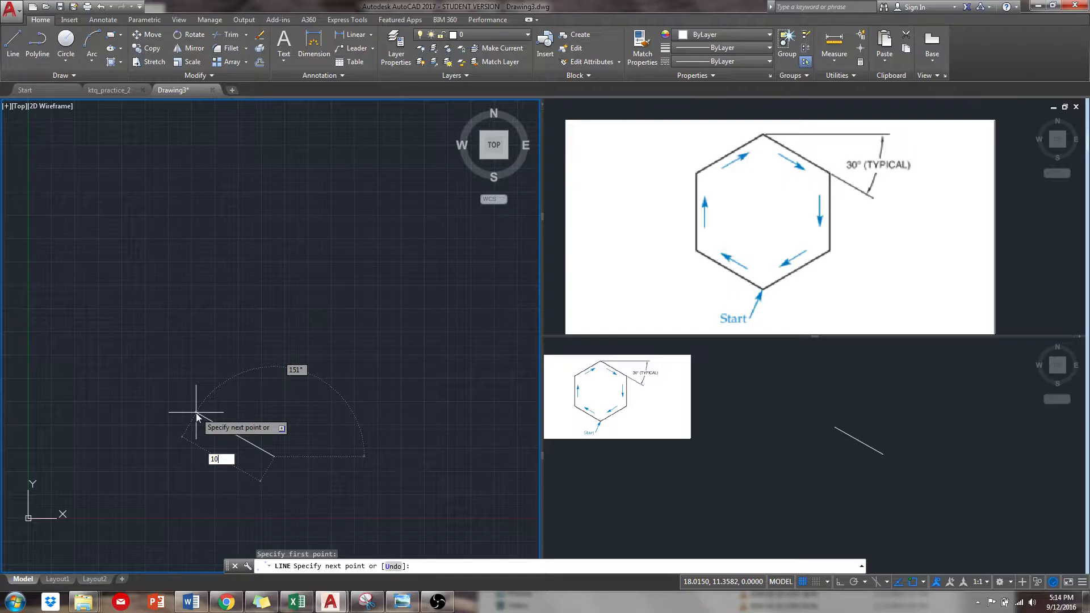
mouse_move(183, 423)
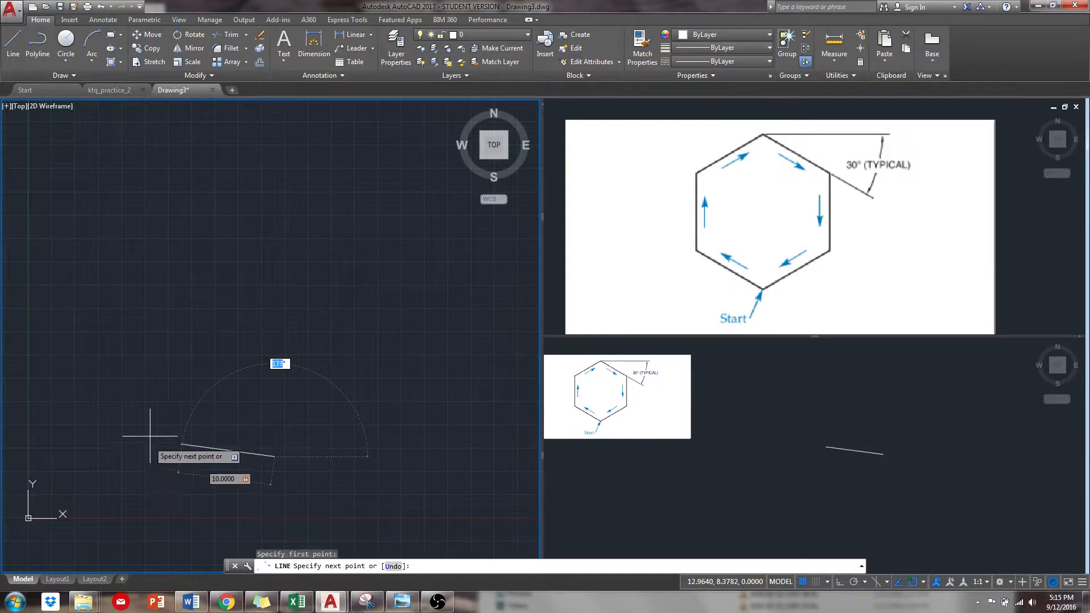
type("150")
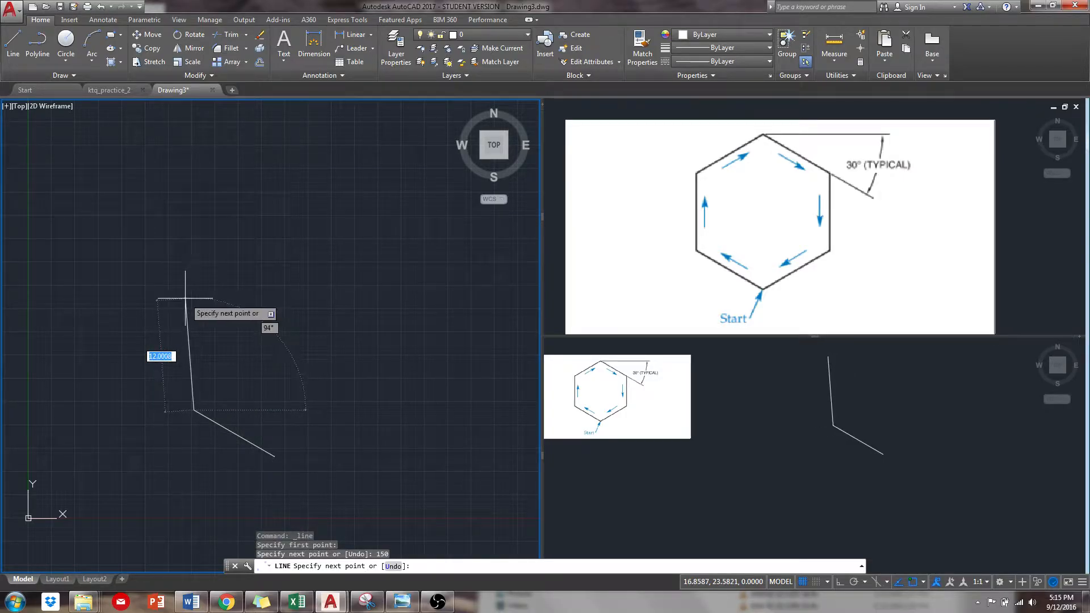
mouse_move(197, 275)
type("10.0000")
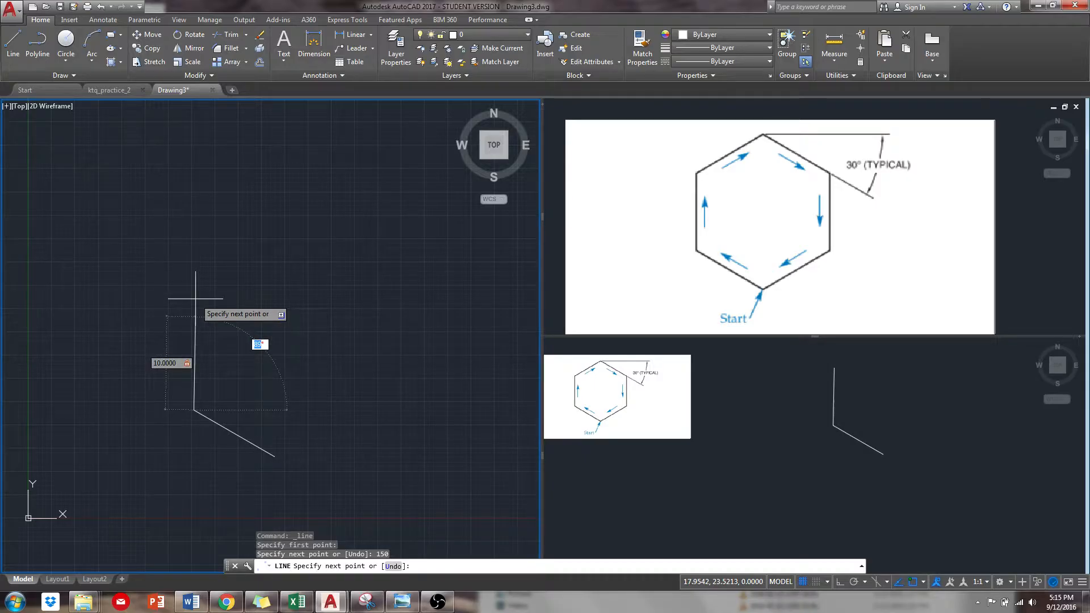
type("9")
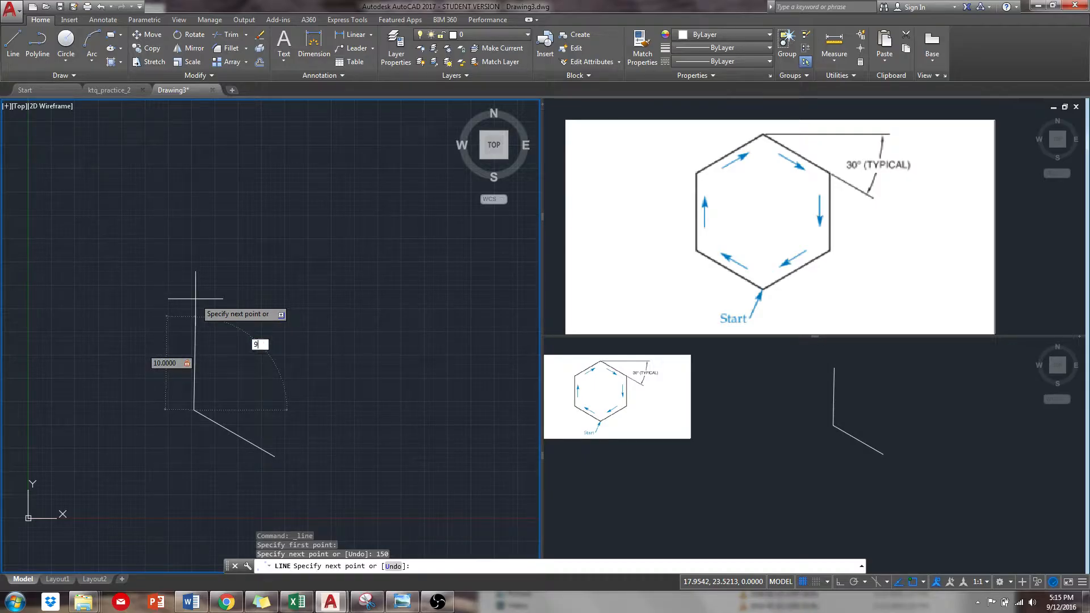
type("0")
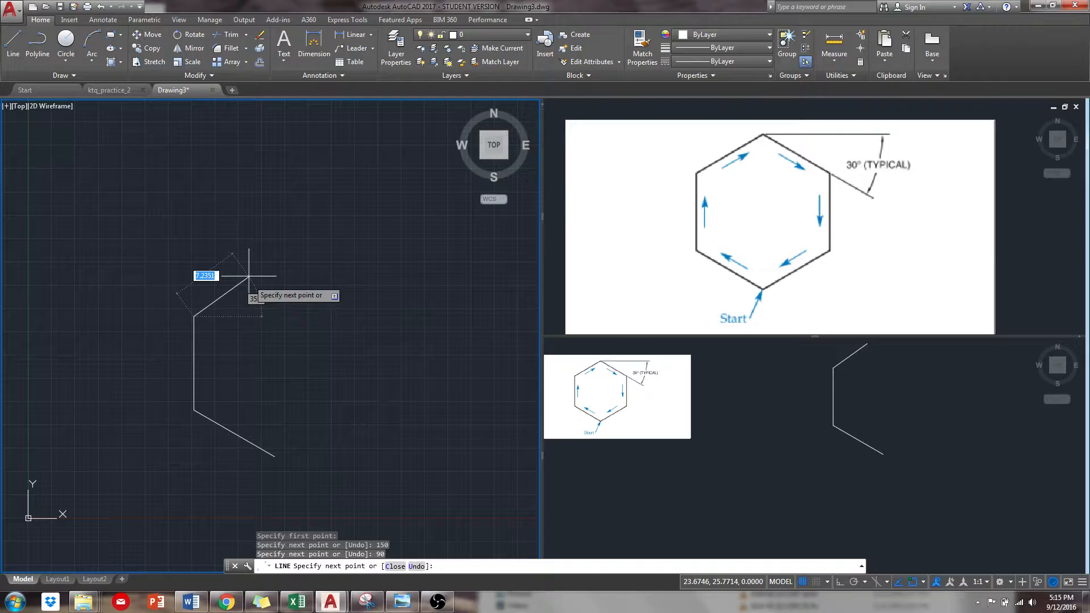
mouse_move(277, 252)
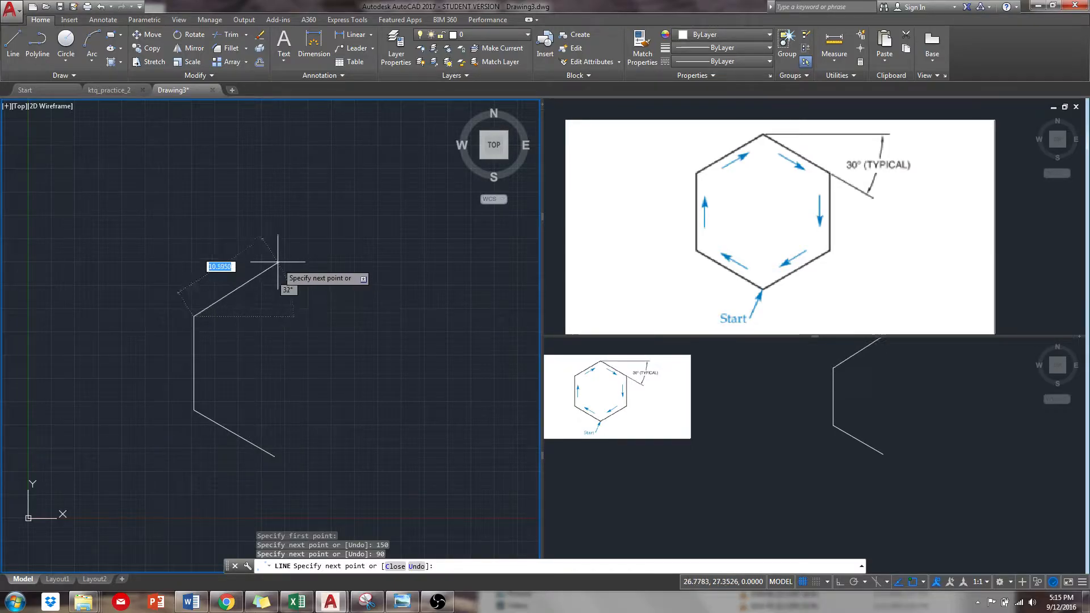
mouse_move(277, 250)
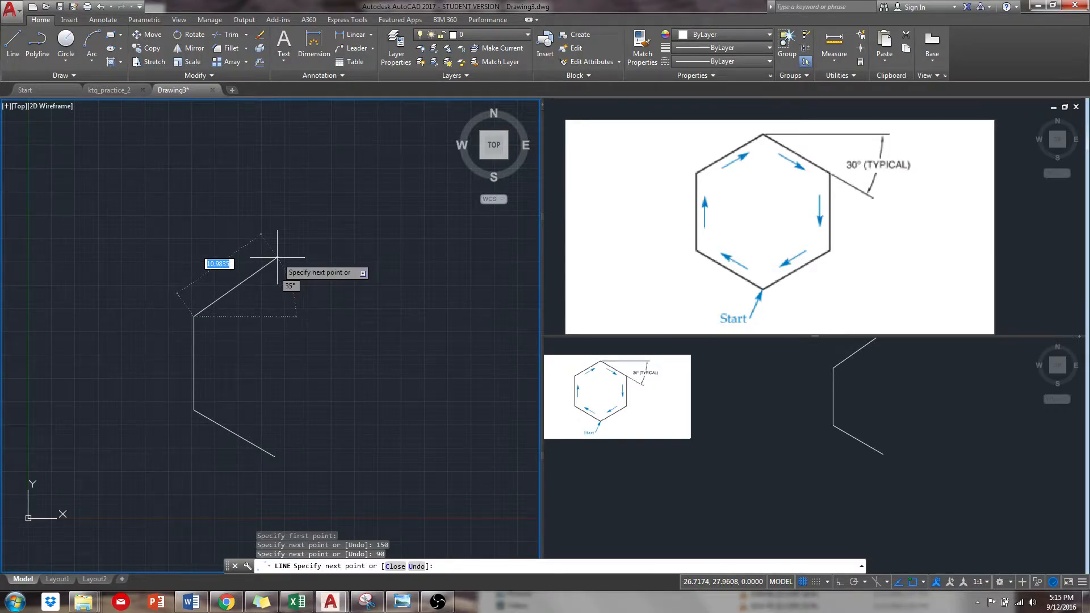
type("10")
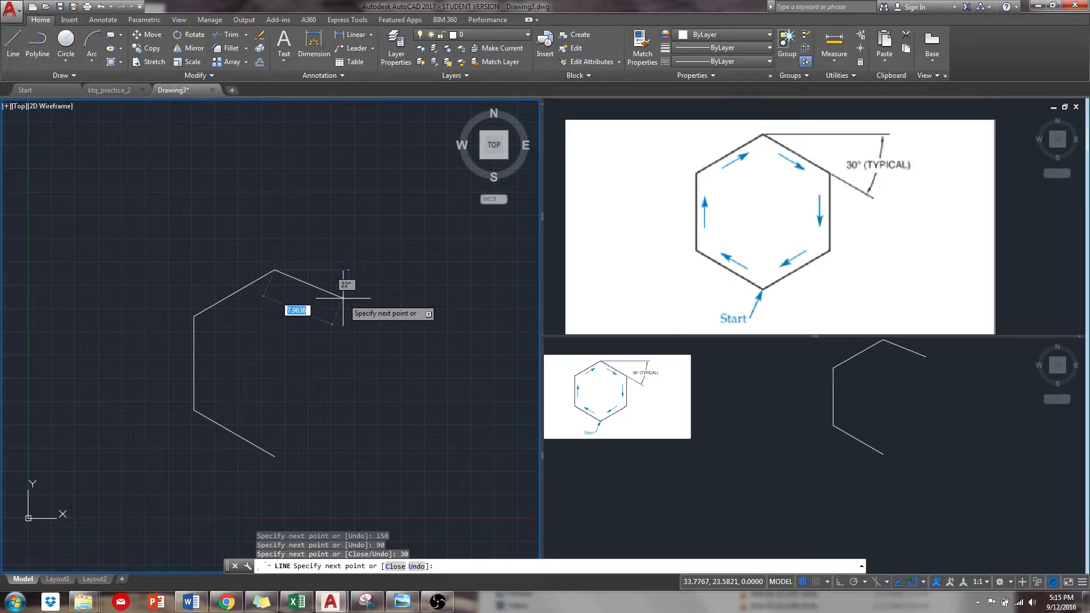
type("10")
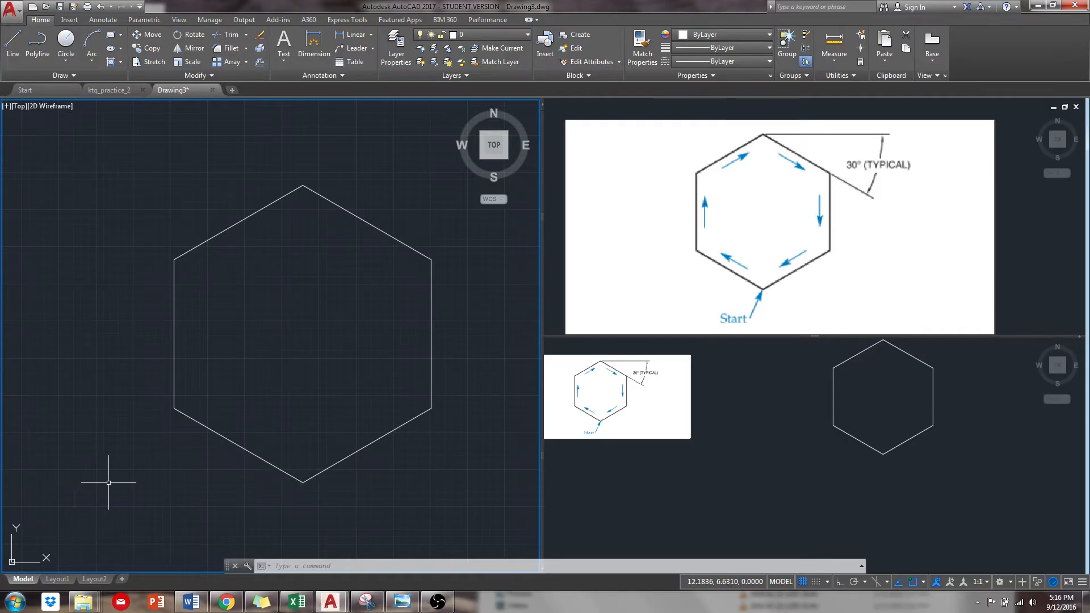
mouse_move(58, 429)
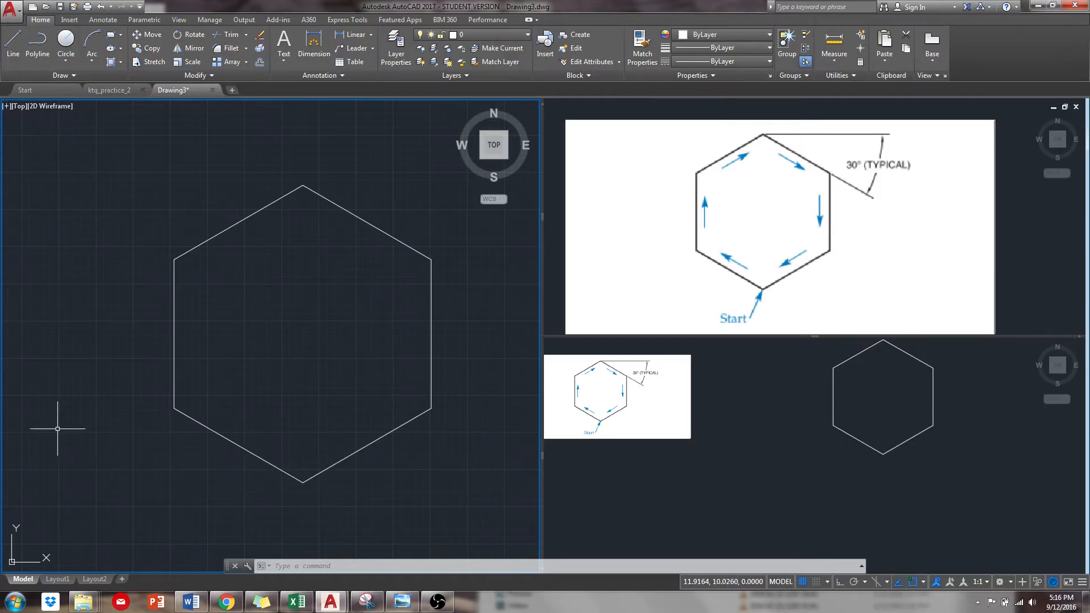
mouse_move(309, 472)
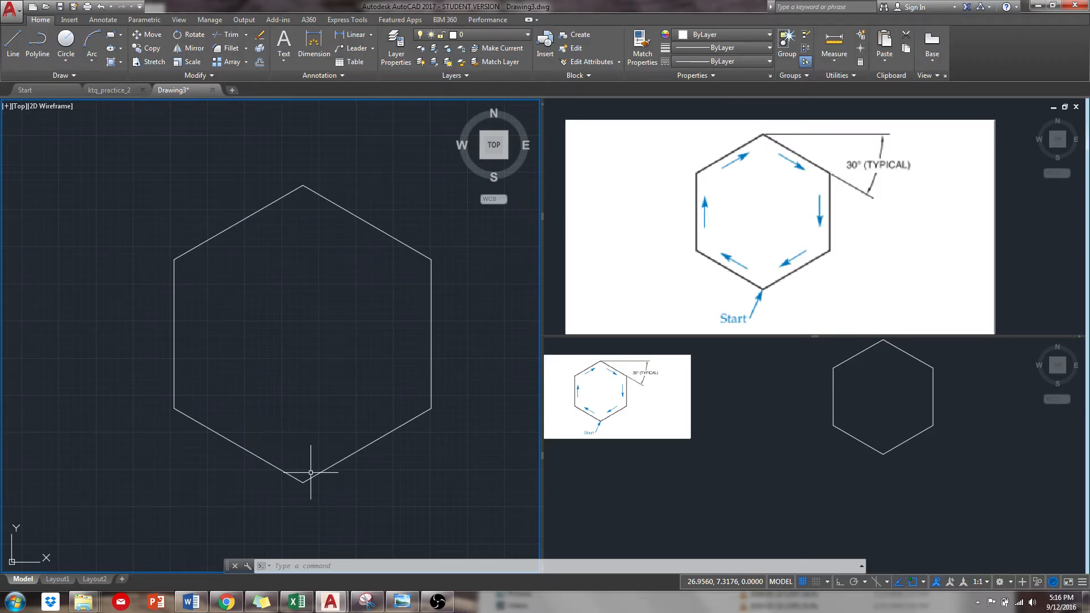
mouse_move(333, 459)
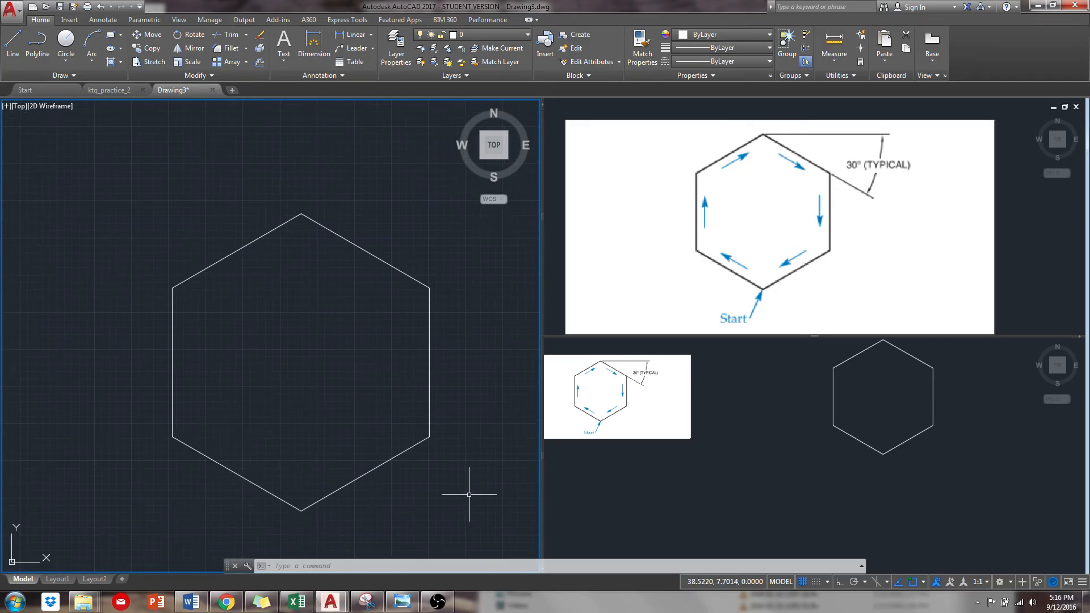
mouse_move(364, 542)
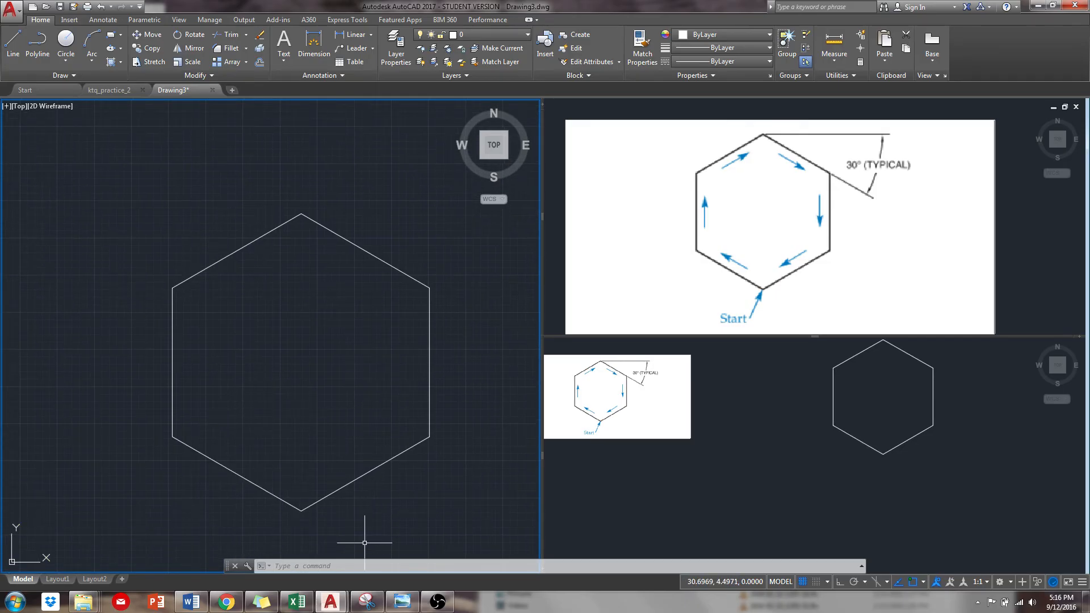